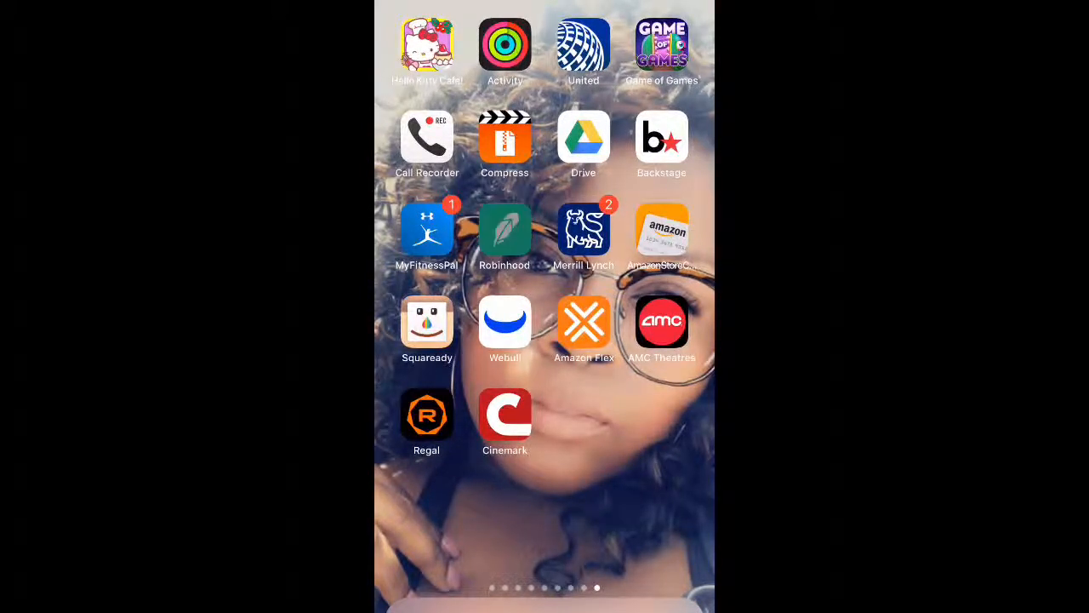
Step: Launch Robinhood from the iOS home screen to show the portfolio overview
{"action": "left_click", "coordinate": [504, 237]}
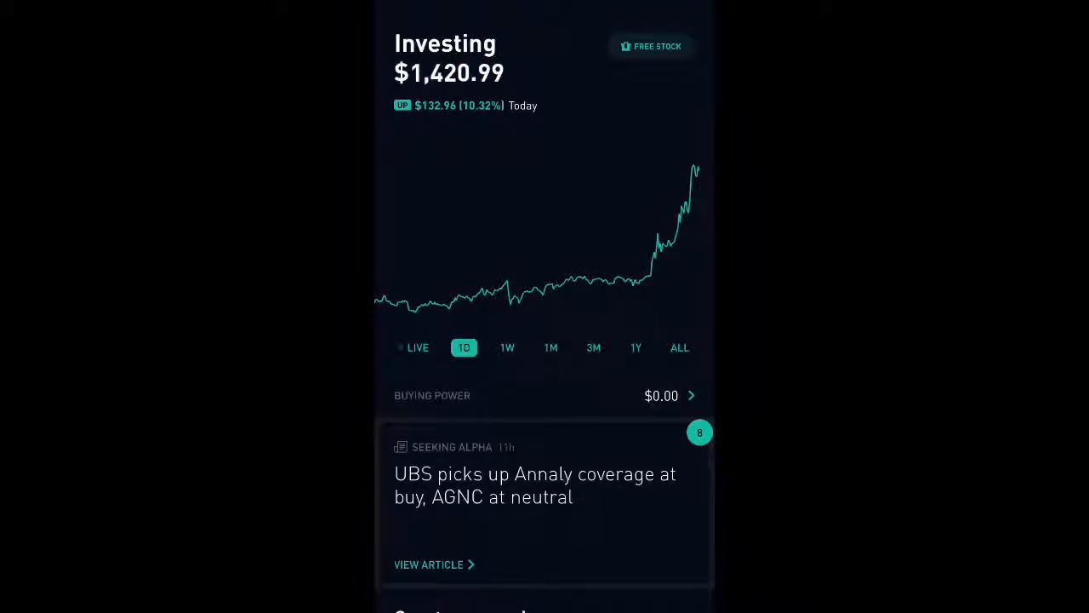
Step: Scroll down to Cryptocurrencies and open the BTC detail page
{"action": "scroll", "scroll_direction": "down", "scroll_amount": 3}
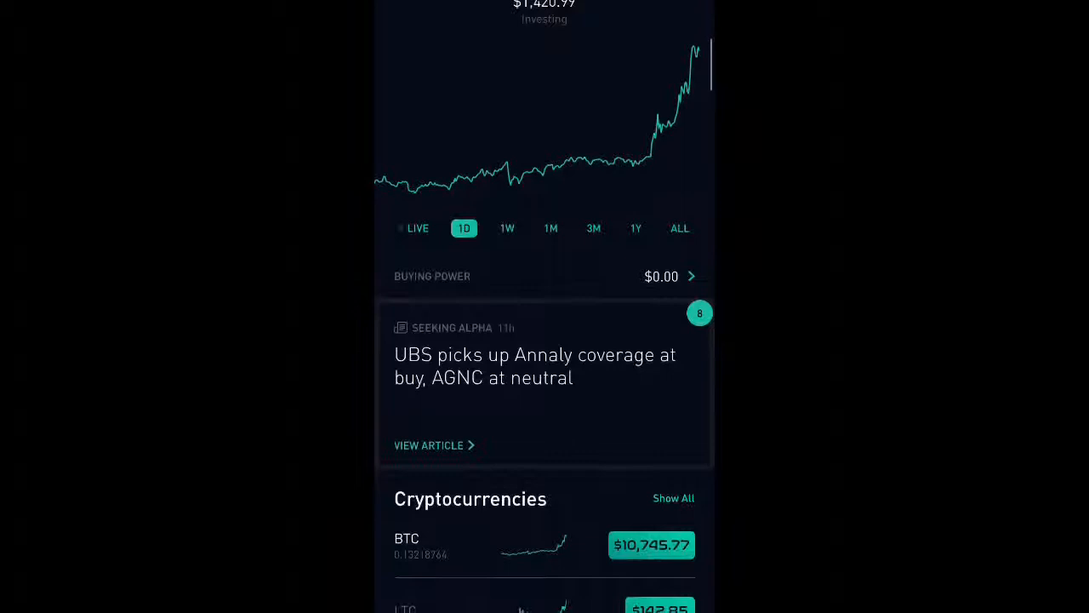
{"action": "scroll", "scroll_direction": "down", "scroll_amount": 3}
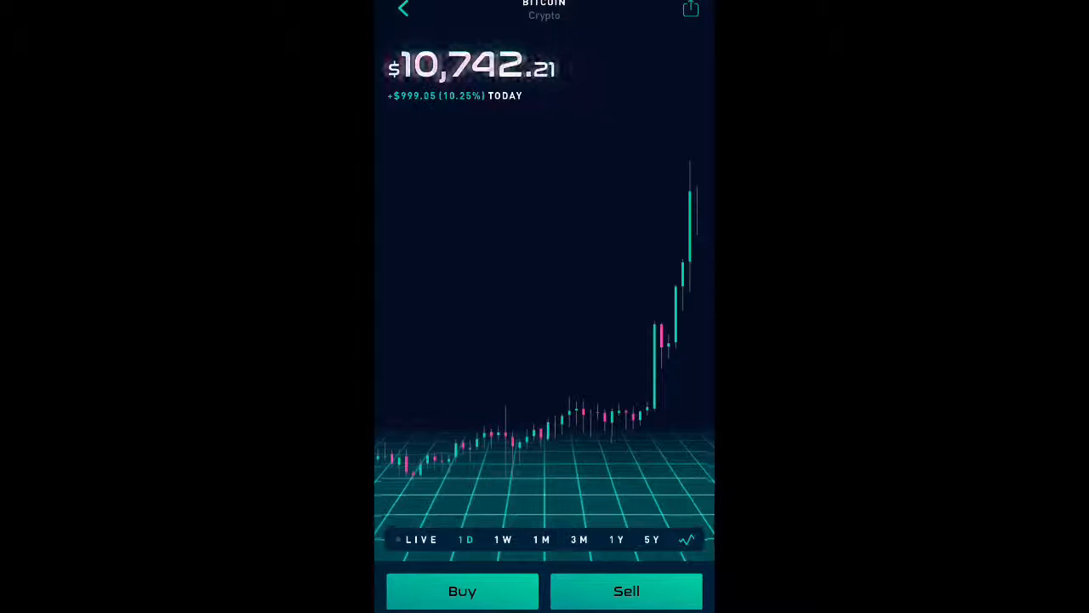
Step: Go back to the overview, switch the portfolio chart to 1W, and open Account
{"action": "left_click", "coordinate": [403, 10]}
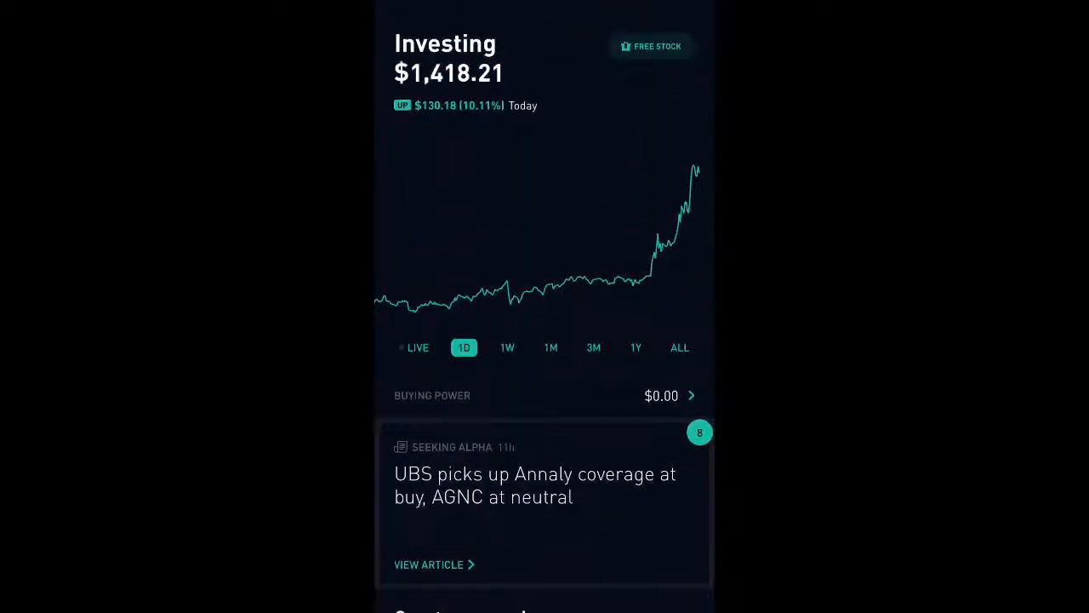
{"action": "left_click", "coordinate": [507, 348]}
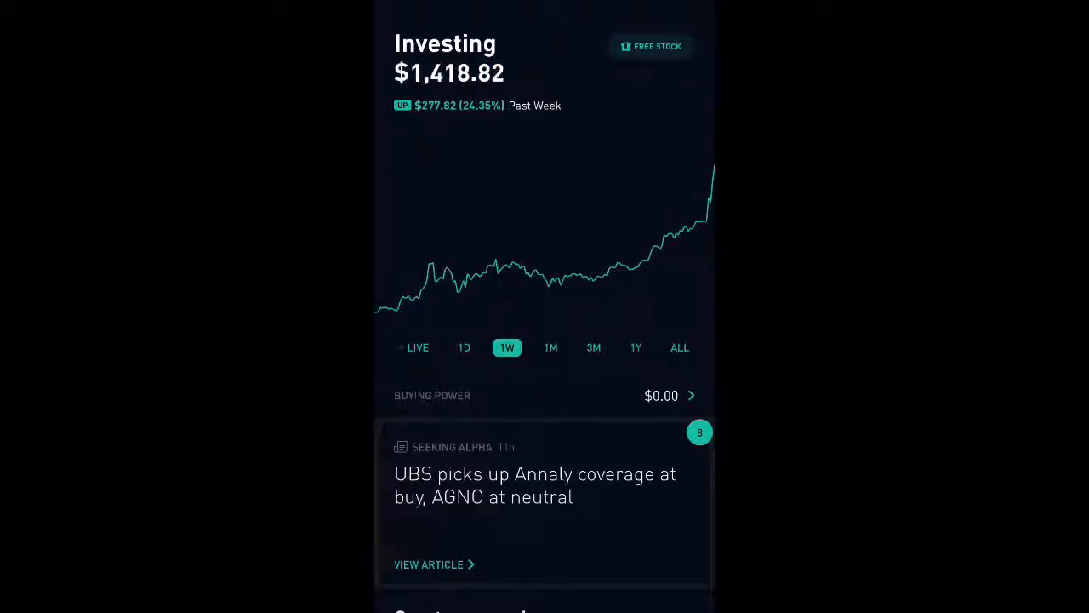
{"action": "left_click", "coordinate": [551, 348]}
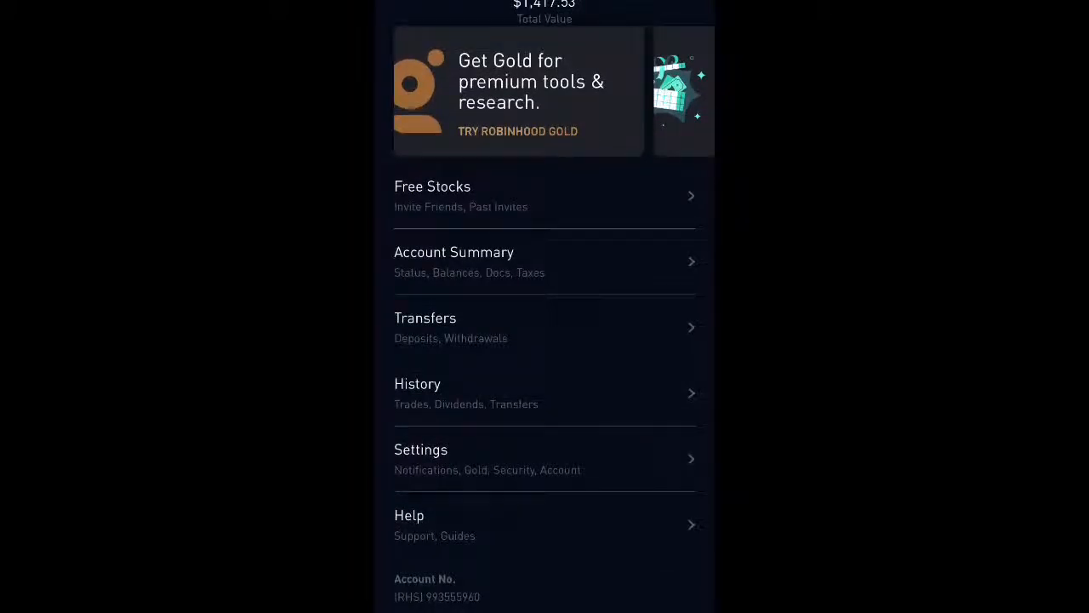
Step: Navigate Settings, then Notifications, to the Price Movements alert page
{"action": "left_click", "coordinate": [420, 459]}
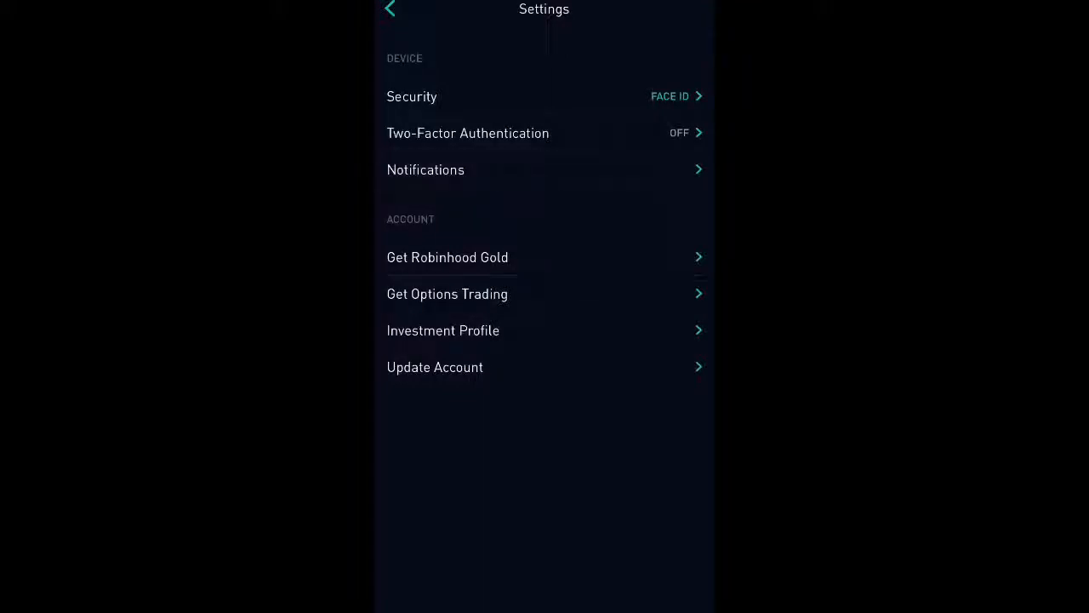
{"action": "left_click", "coordinate": [426, 169]}
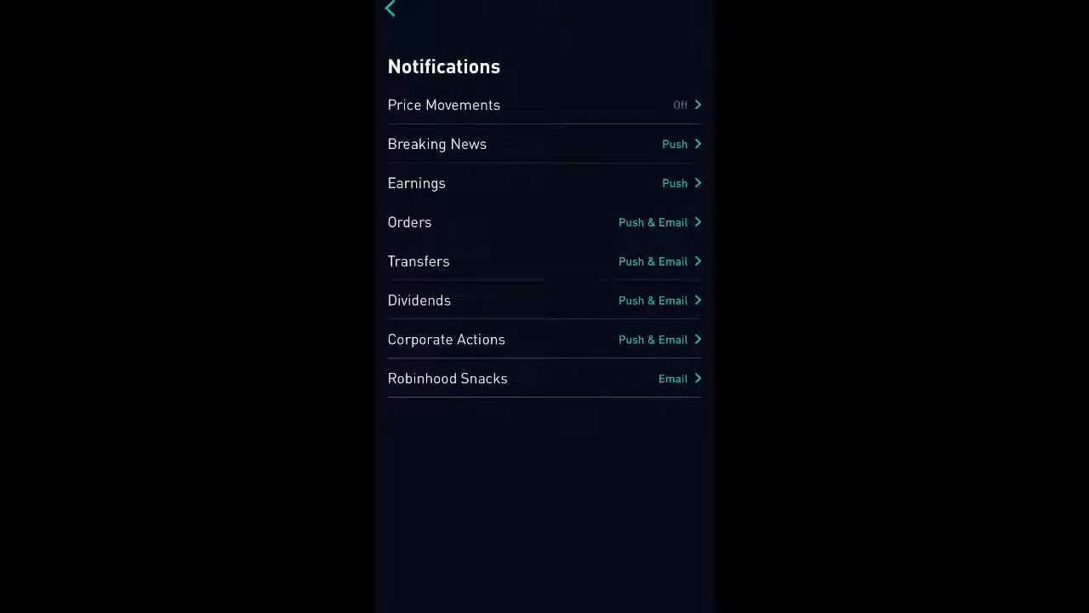
{"action": "left_click", "coordinate": [444, 104]}
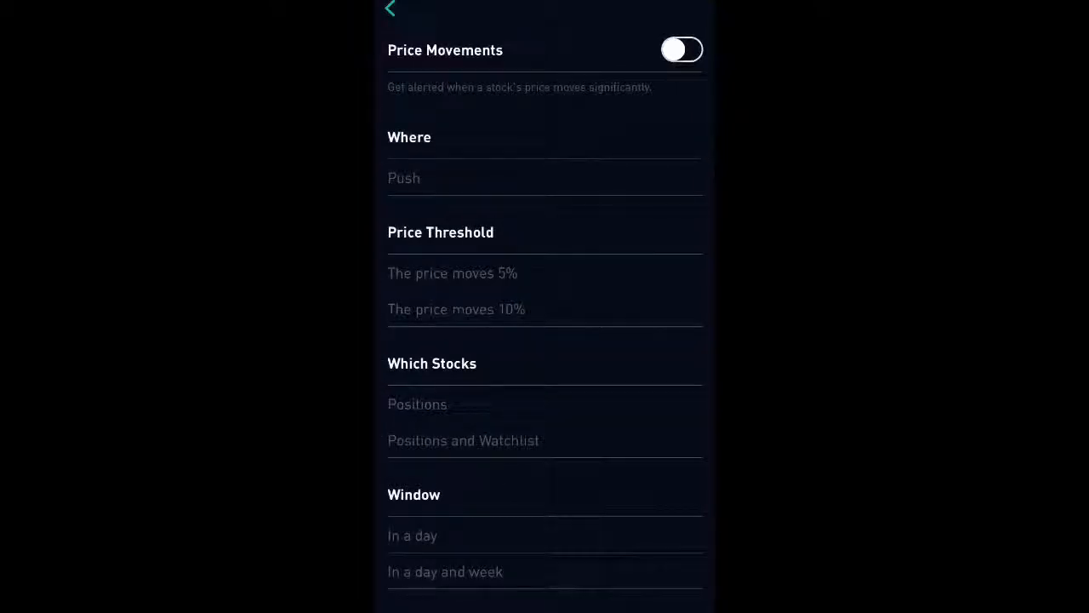
Step: Enable Price Movements alerts at 5% for Positions and Watchlist, then go back
{"action": "left_click", "coordinate": [681, 49]}
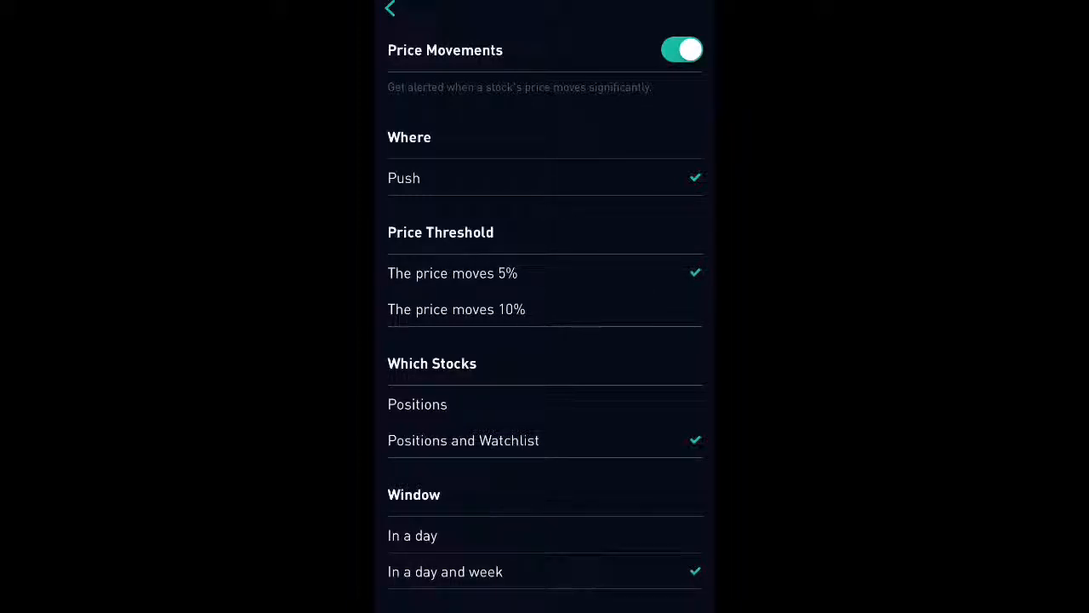
{"action": "left_click", "coordinate": [456, 309]}
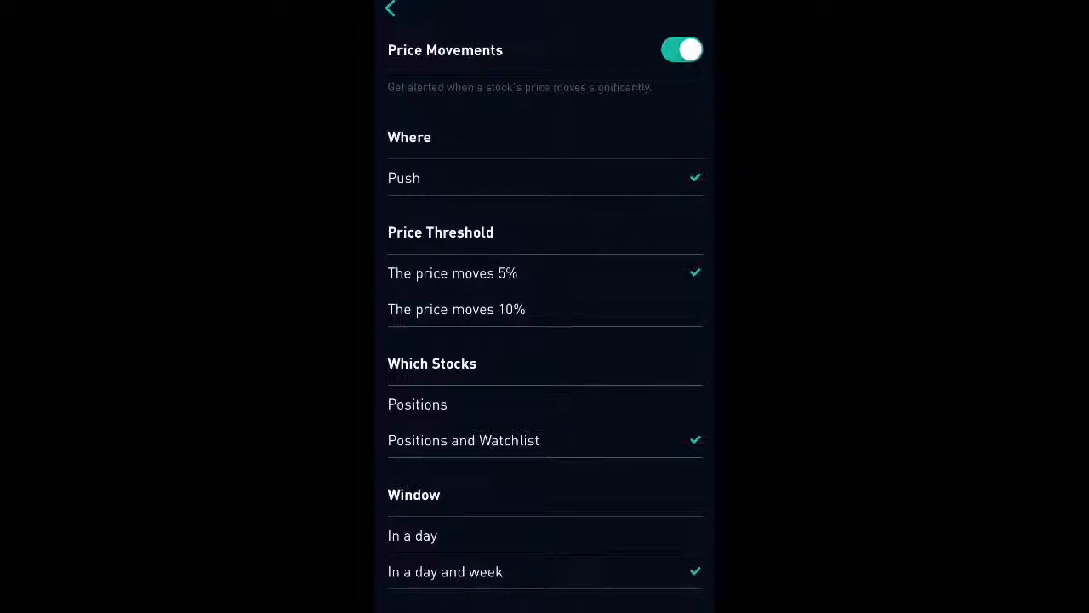
{"action": "scroll", "scroll_direction": "down", "scroll_amount": 3}
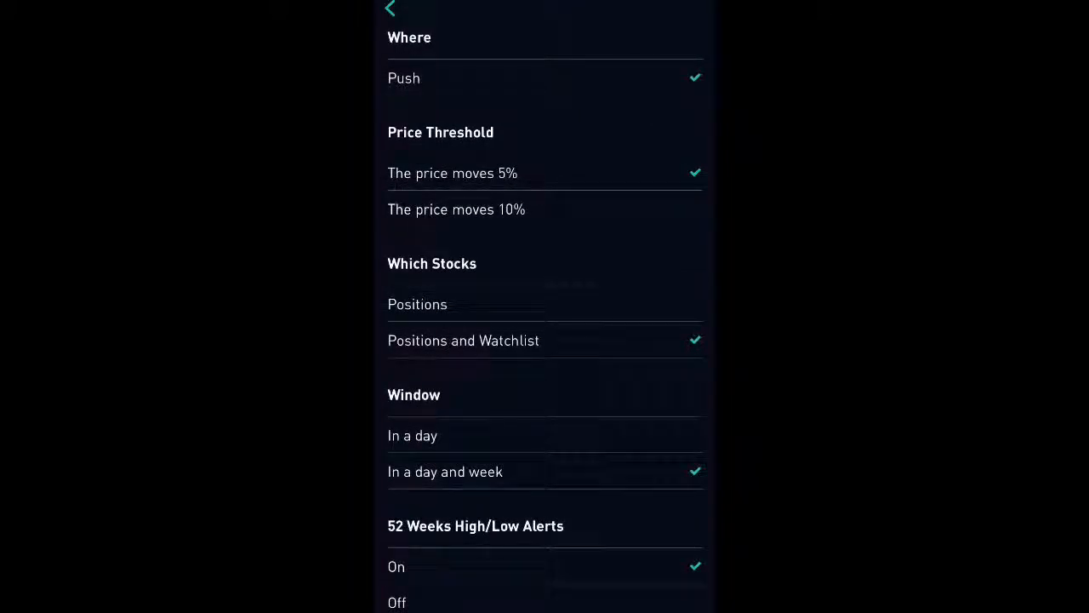
{"action": "scroll", "scroll_direction": "down", "scroll_amount": 3}
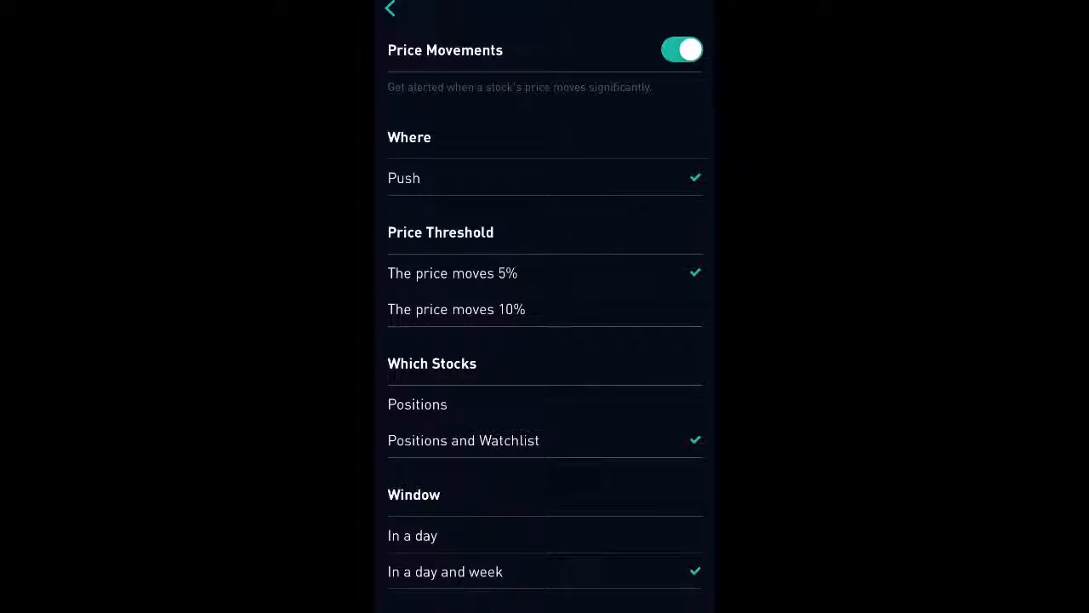
{"action": "left_click", "coordinate": [390, 9]}
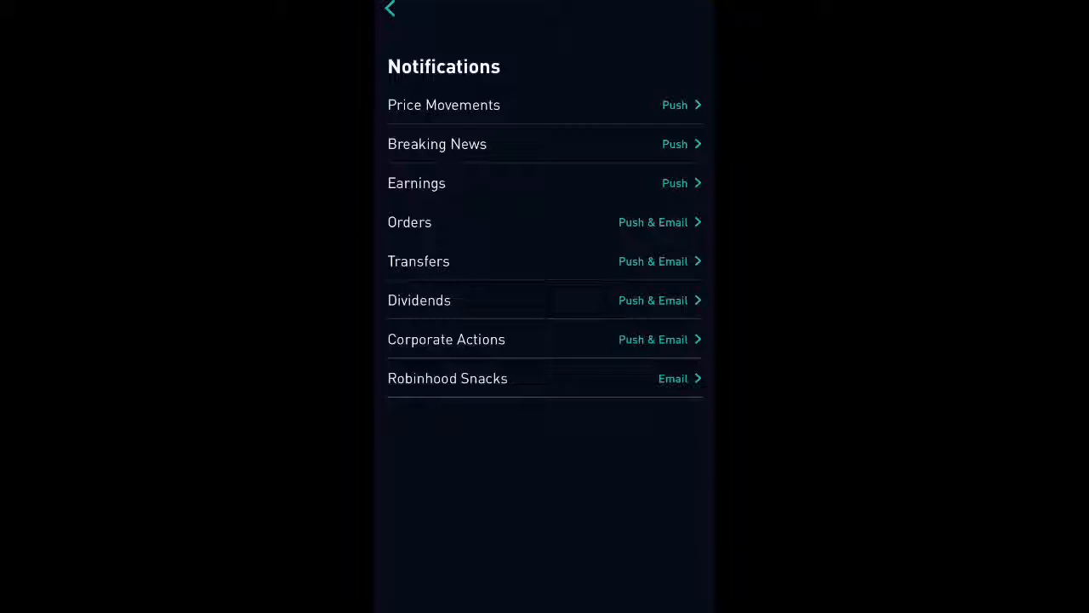